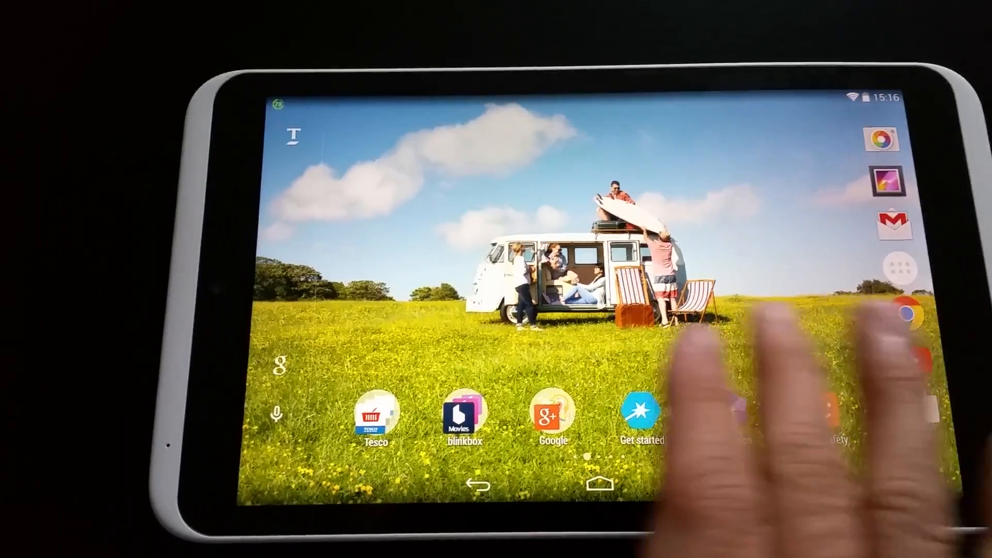
Step: Swipe through the home screen pages back to the clock page holding Clean Master
scroll(left, 3)
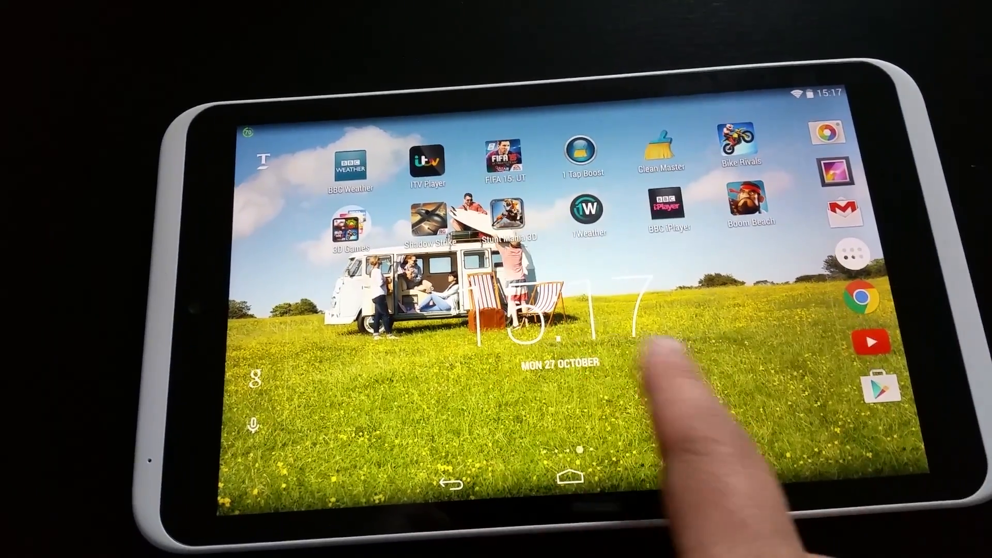
scroll(left, 3)
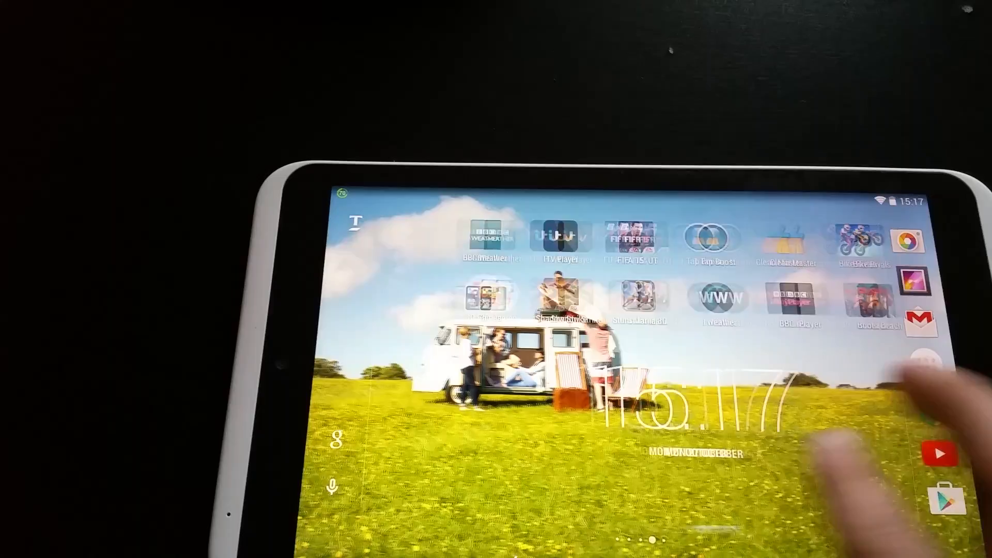
scroll(left, 3)
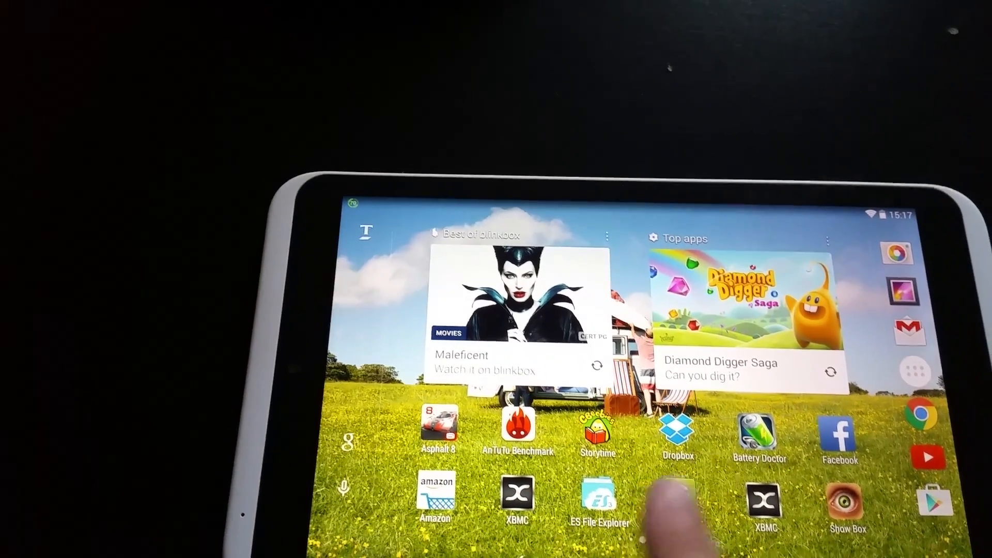
scroll(left, 3)
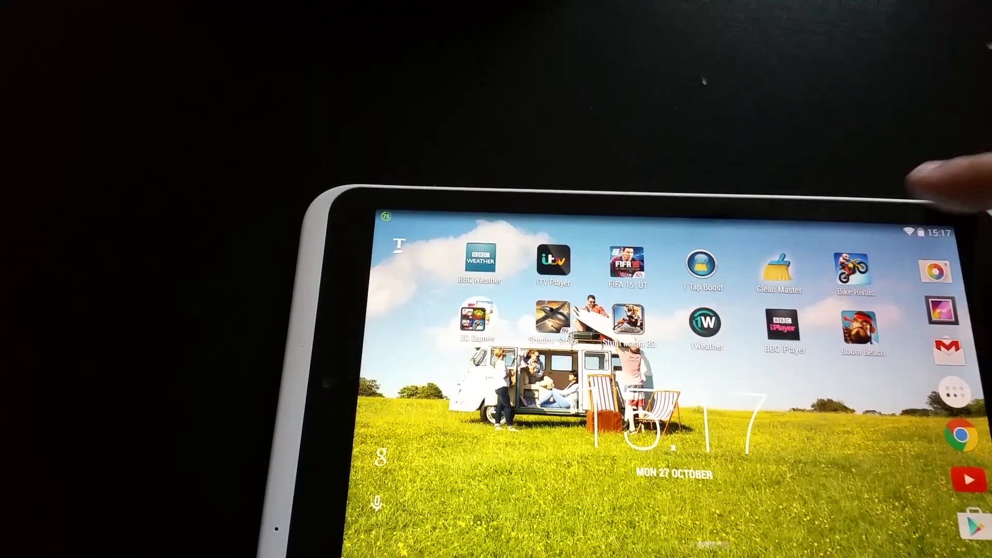
Step: Launch Clean Master, showing 11% storage used and 56% RAM
click(778, 269)
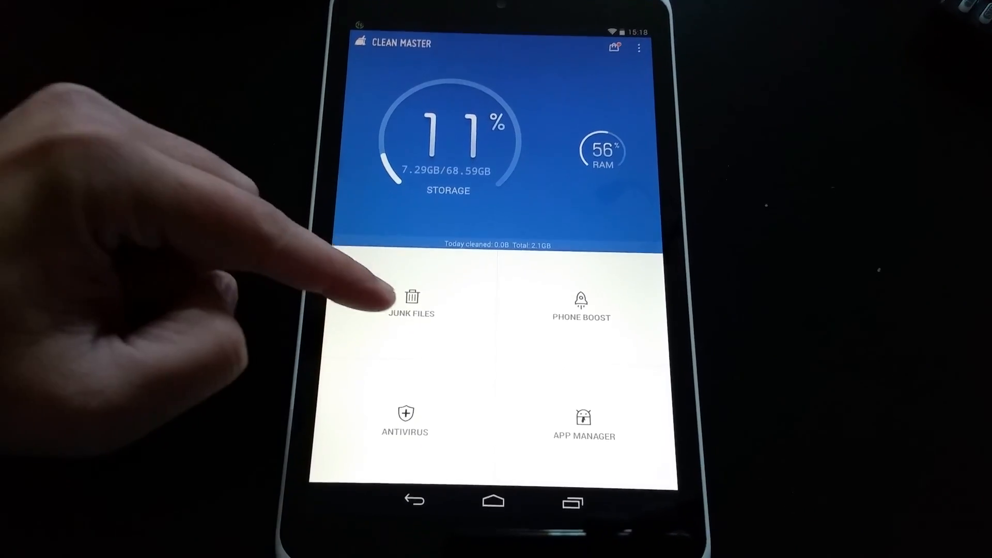
Step: Scan for junk files, clean the suggested 533 MB, and leave Clean Master
click(411, 298)
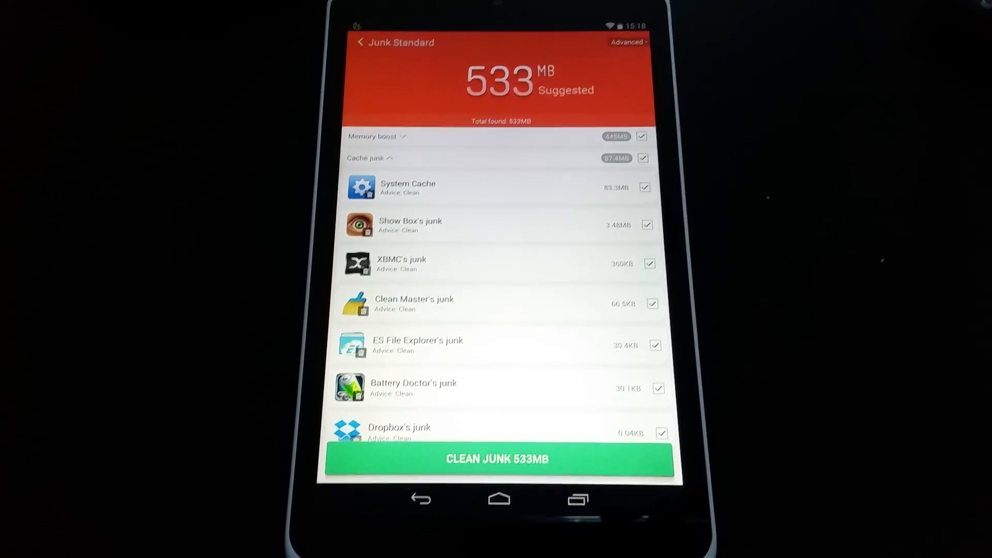
click(496, 458)
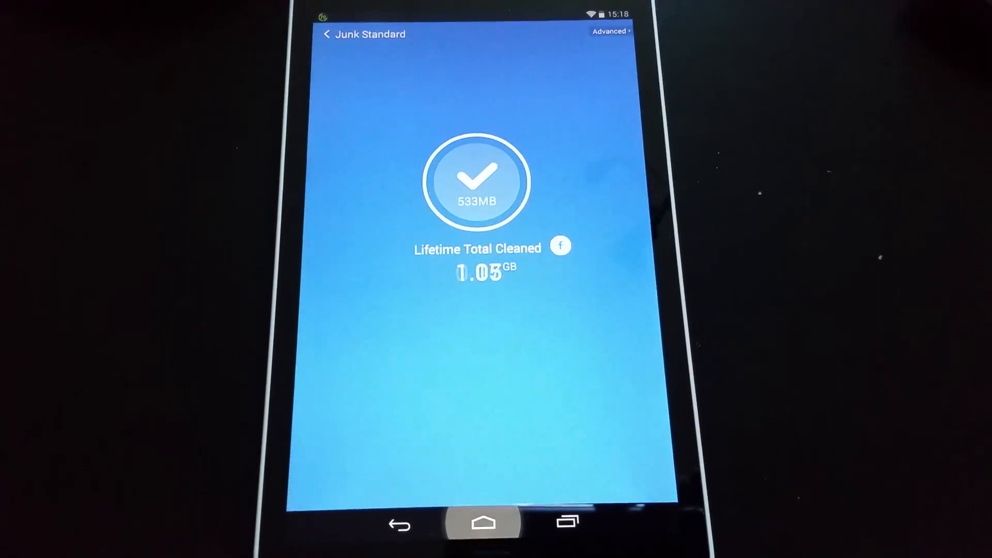
click(482, 521)
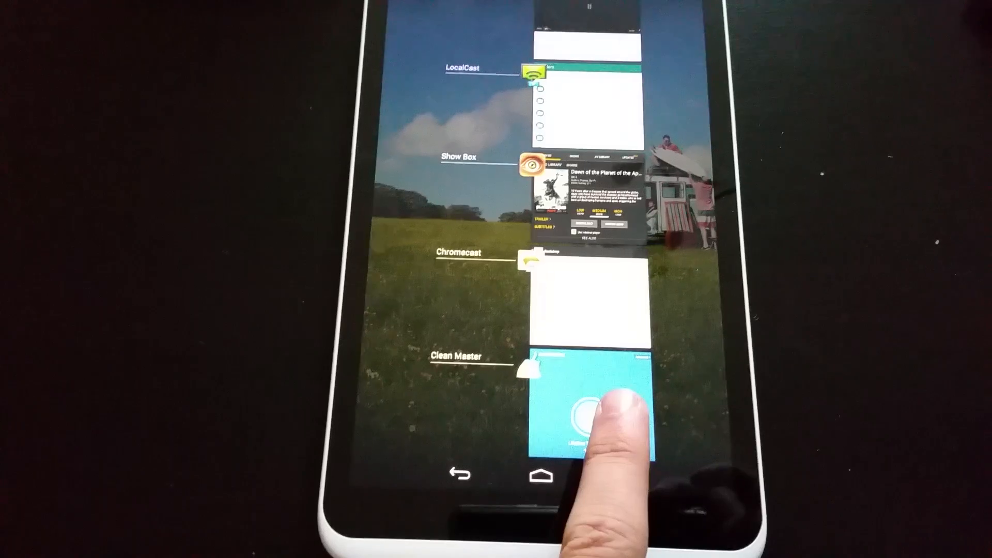
Step: Scroll the recent apps list to open Battery Doctor at 69% battery
scroll(down, 3)
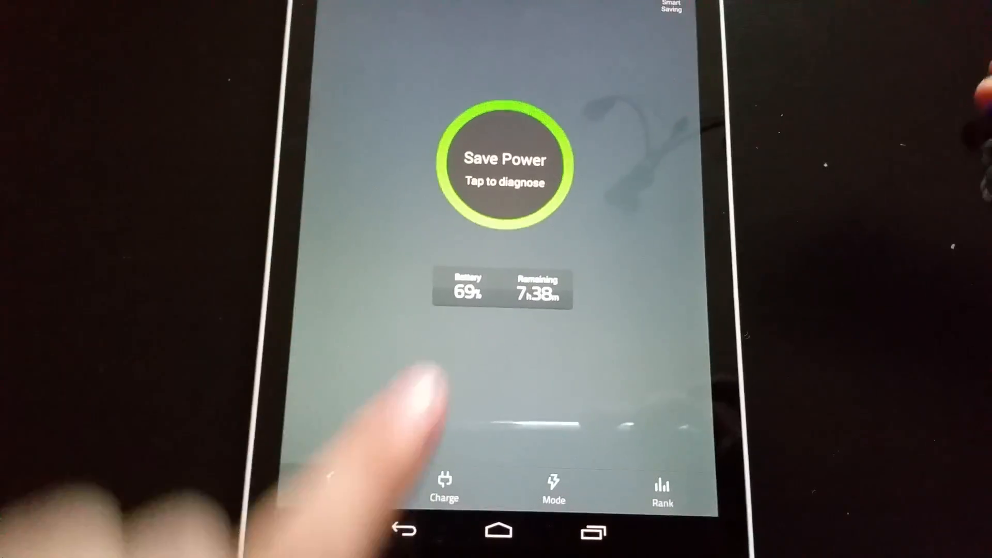
Step: View charge status, then scroll the 24-hour consumption ranking down to Download Manager
click(505, 163)
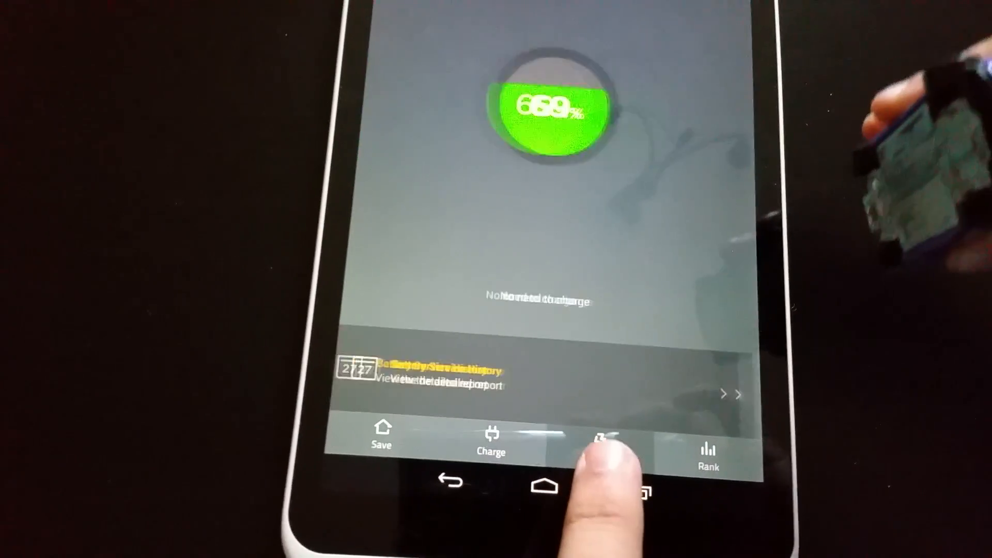
click(599, 439)
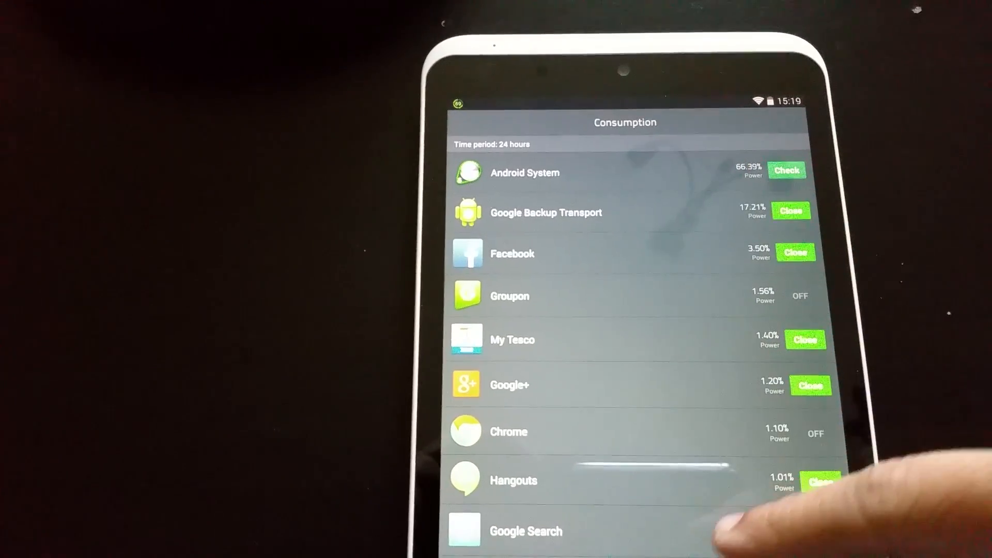
scroll(down, 3)
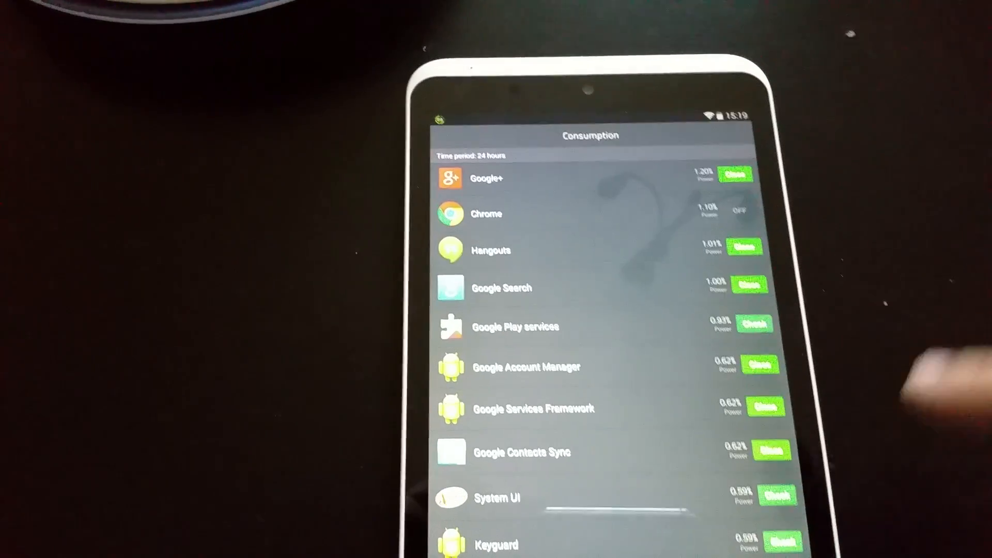
scroll(down, 3)
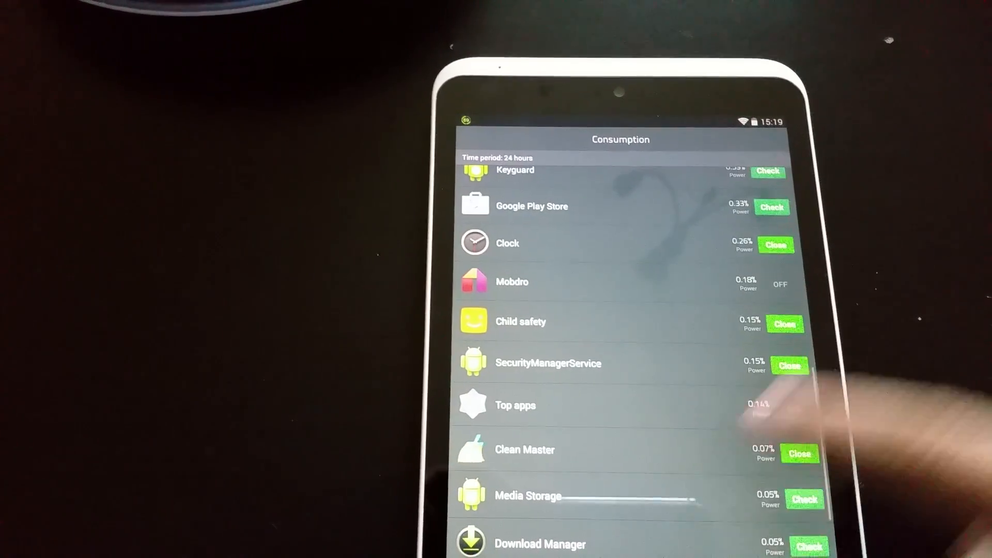